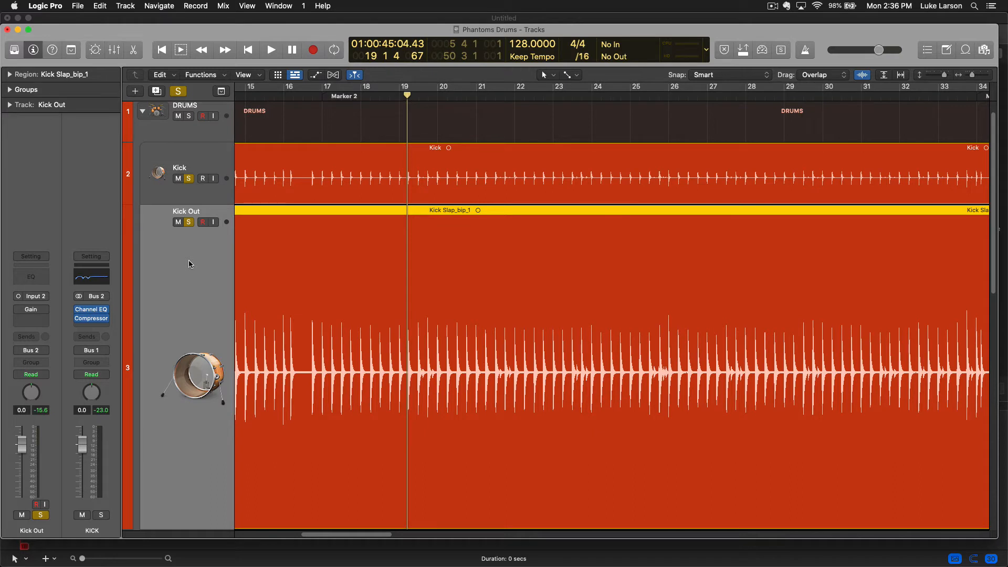
mouse_move(208, 260)
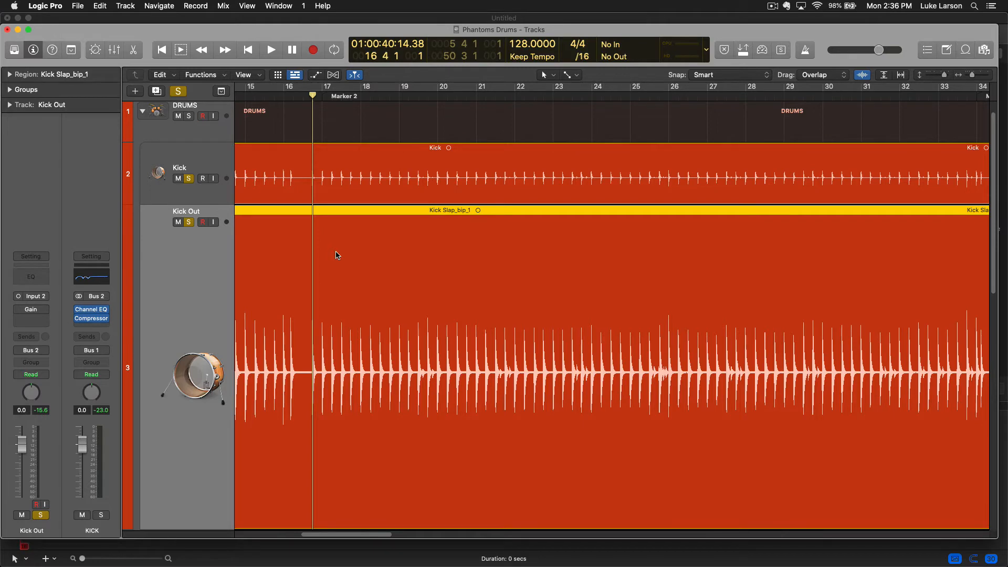
mouse_move(365, 285)
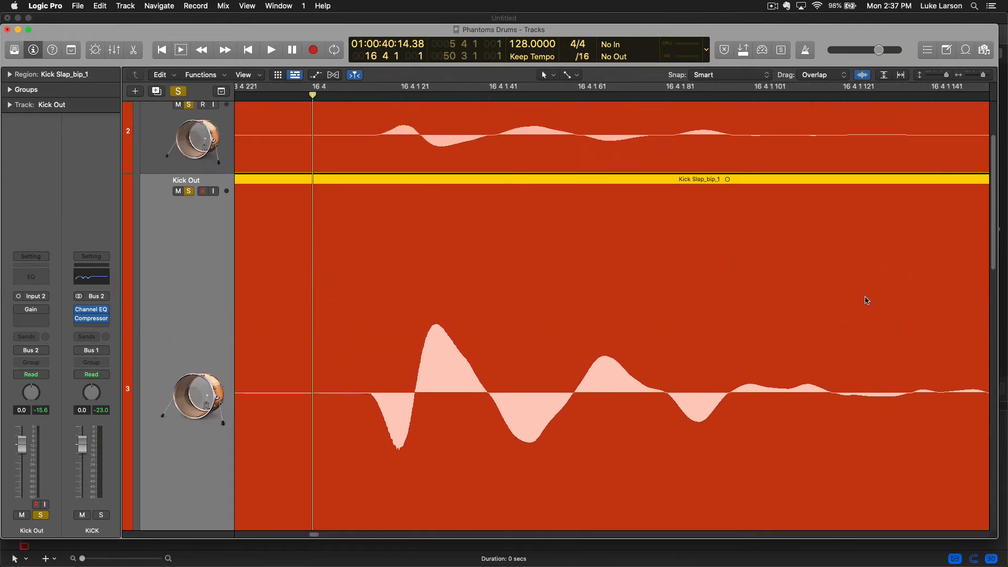
mouse_move(697, 270)
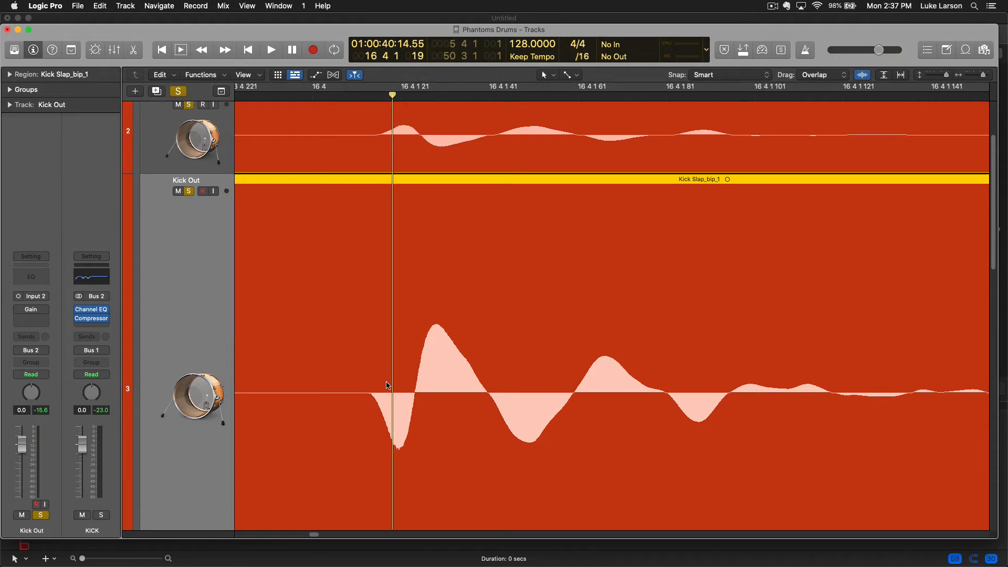
mouse_move(558, 416)
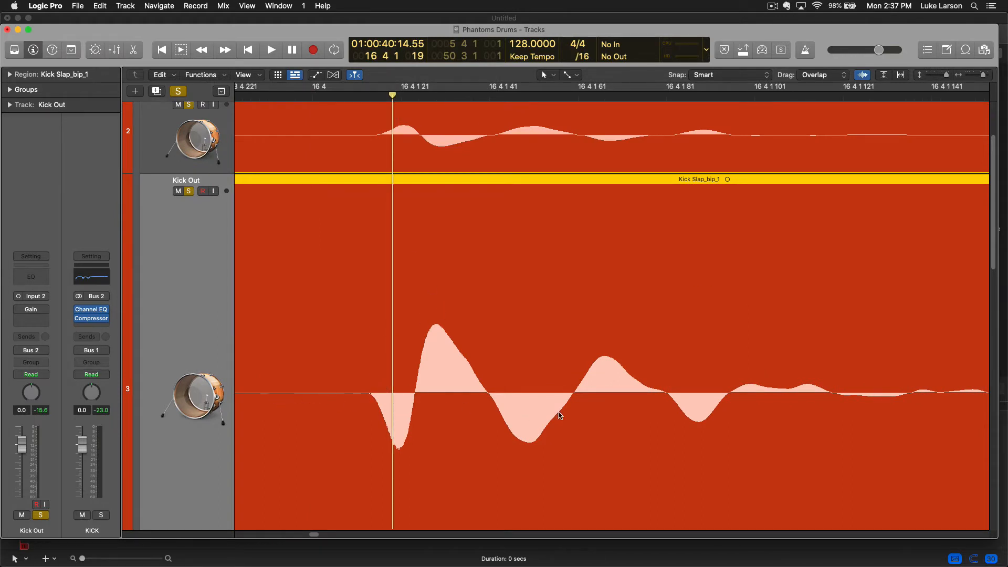
mouse_move(352, 403)
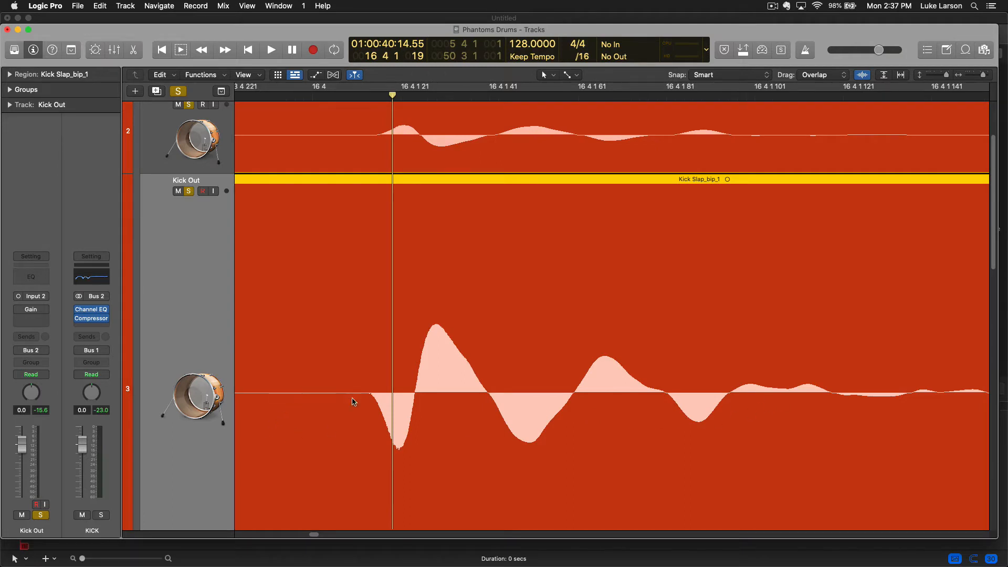
mouse_move(333, 405)
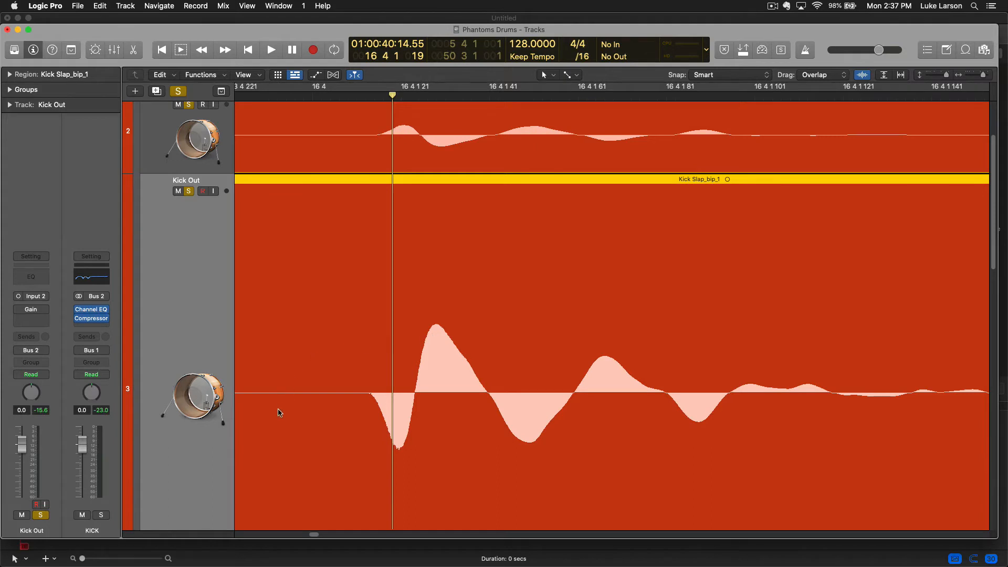
mouse_move(390, 415)
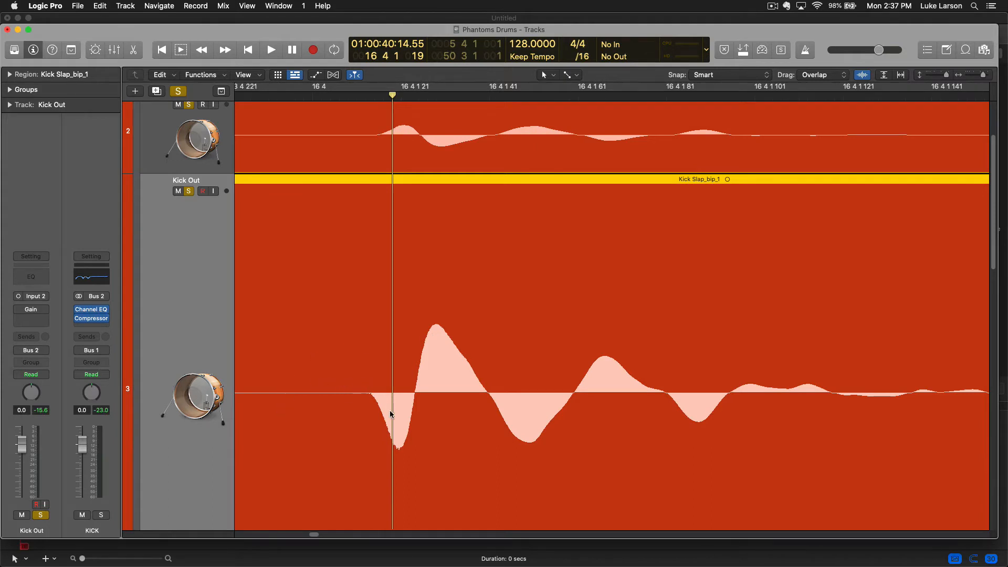
mouse_move(486, 391)
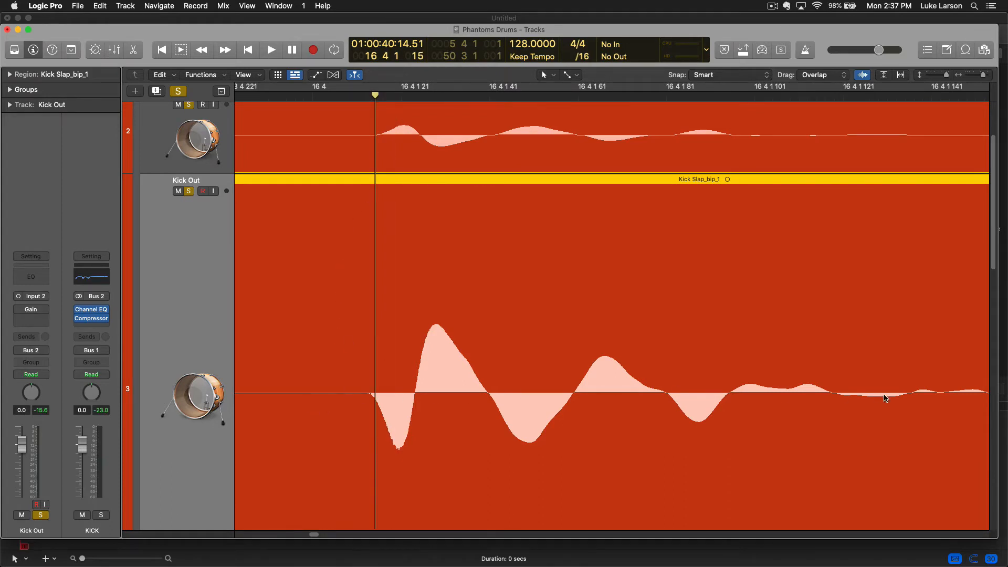
mouse_move(444, 328)
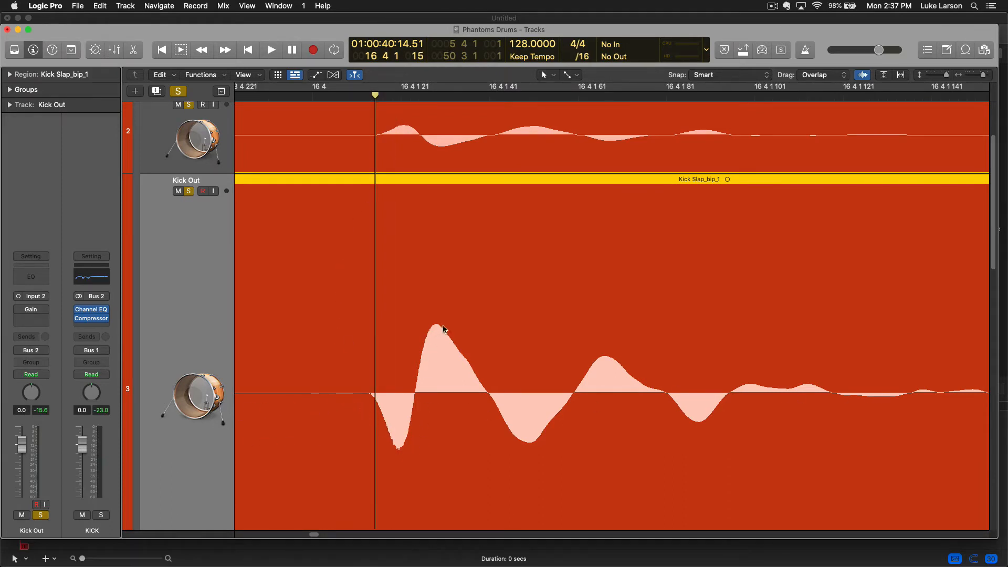
mouse_move(736, 430)
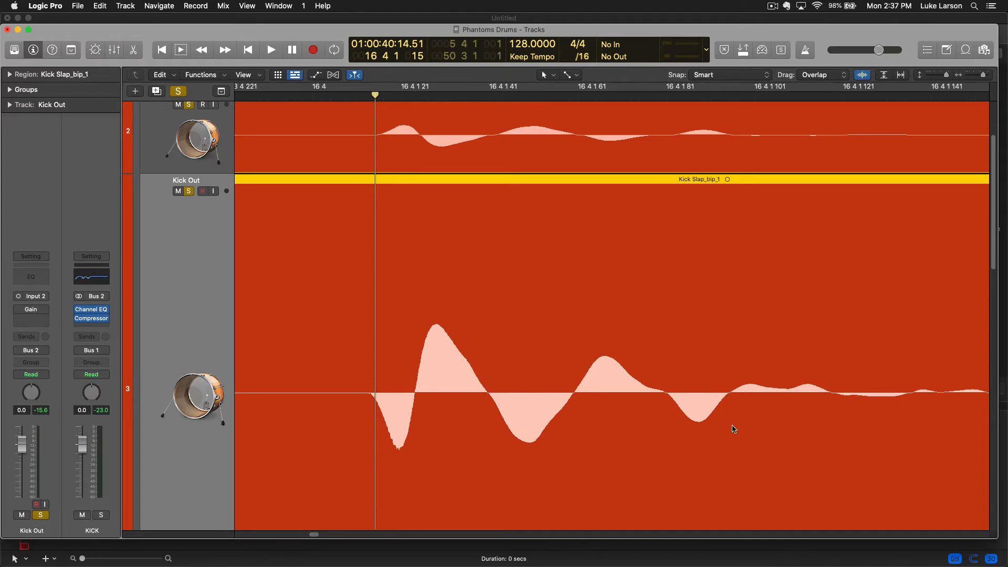
mouse_move(423, 420)
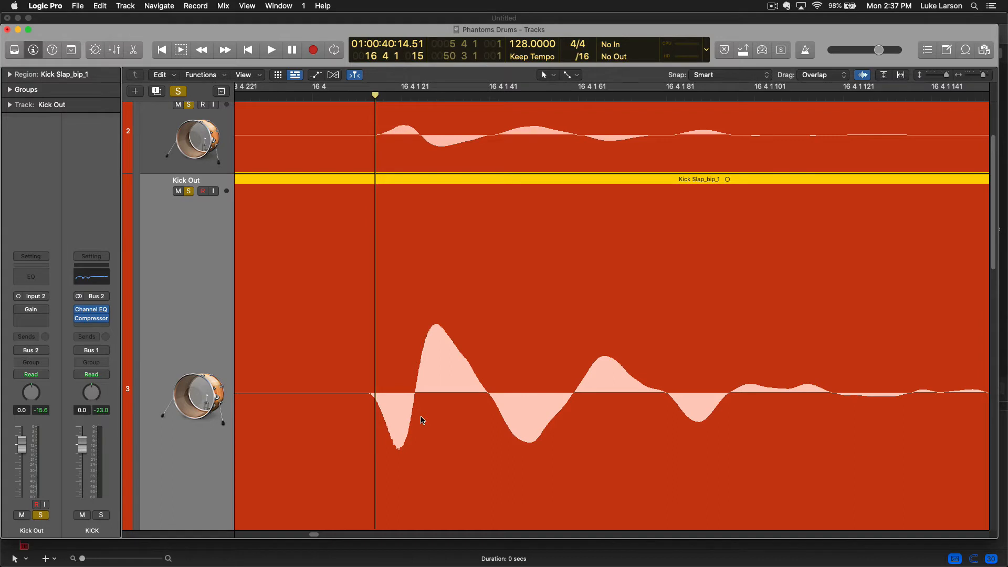
mouse_move(400, 122)
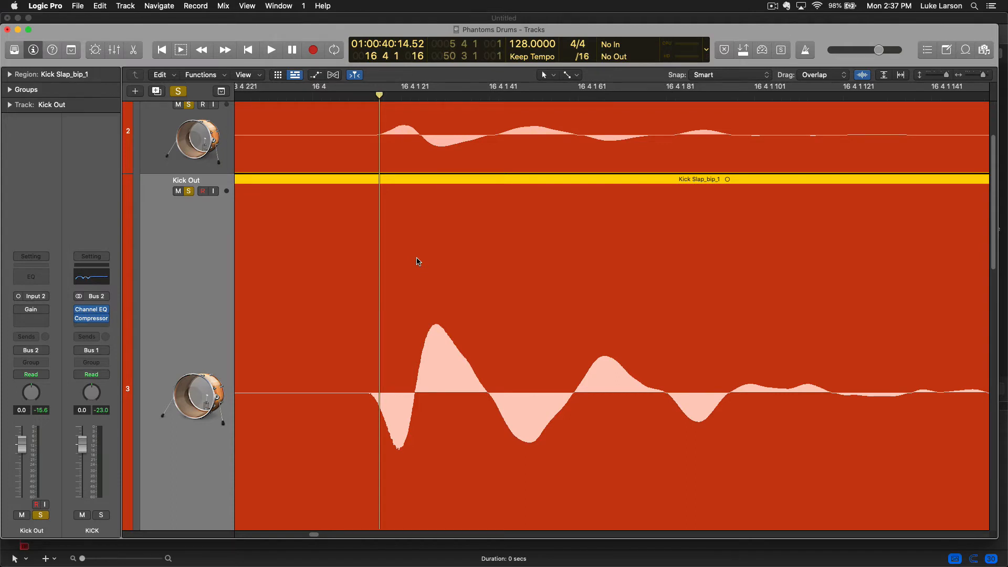
mouse_move(392, 439)
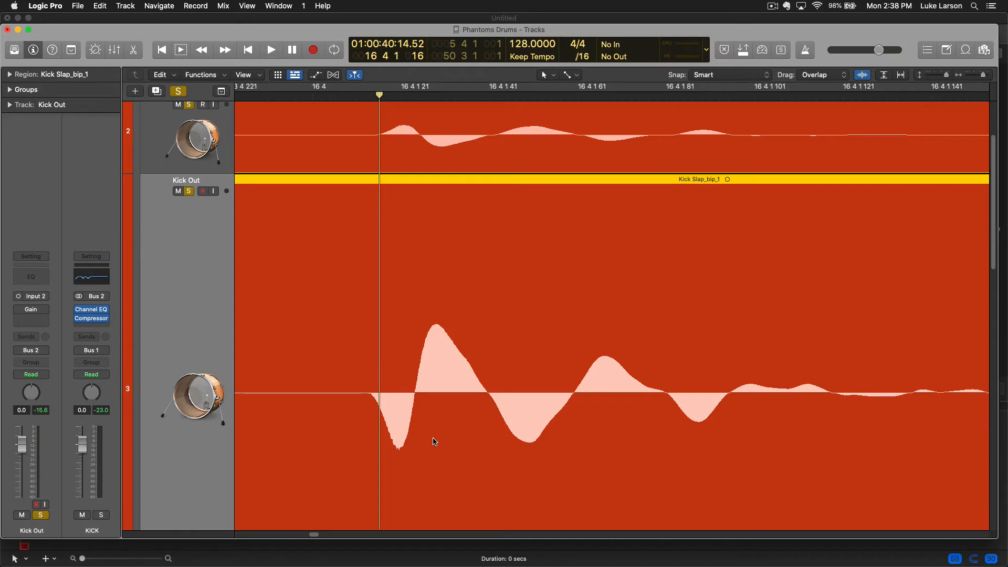
mouse_move(438, 410)
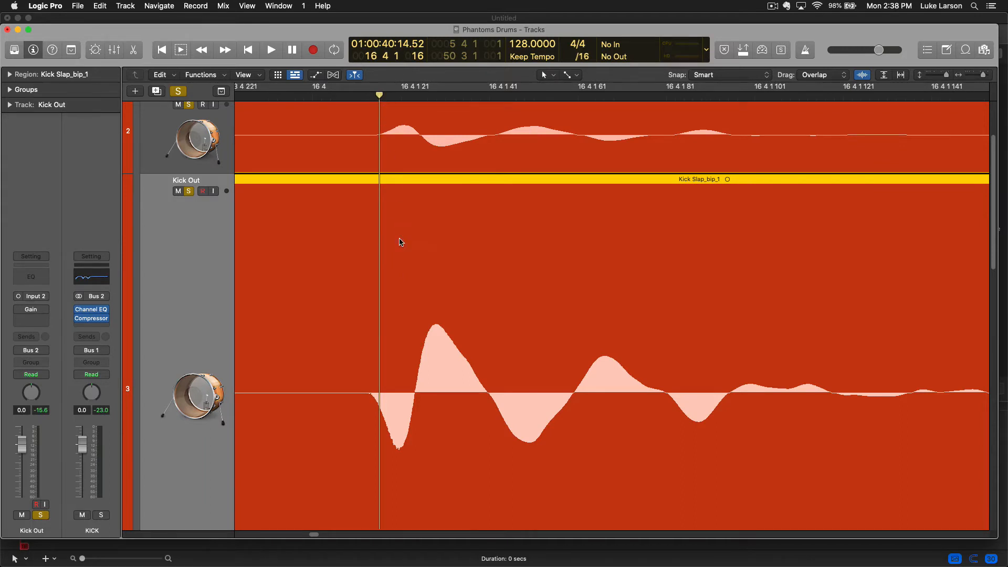
mouse_move(431, 352)
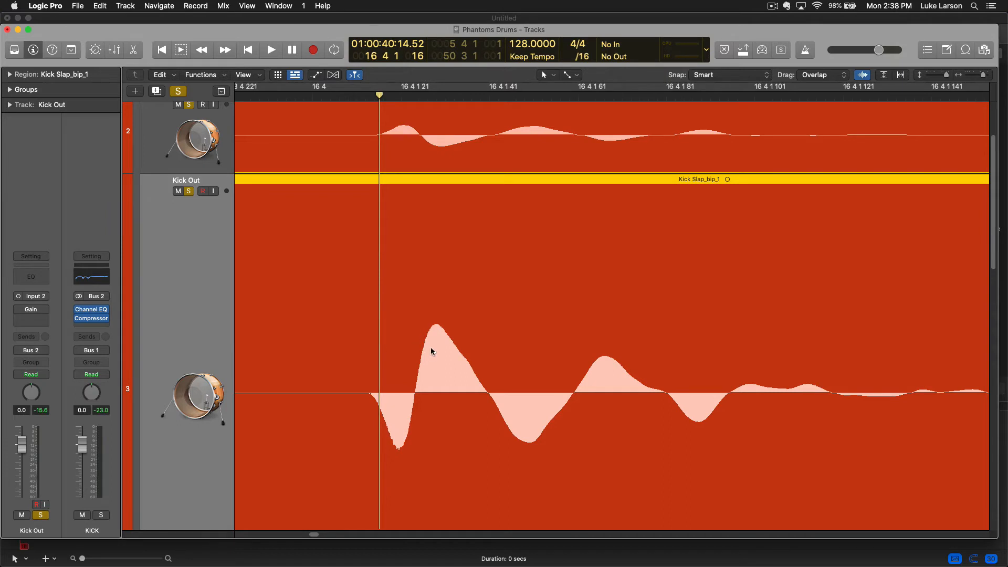
mouse_move(387, 100)
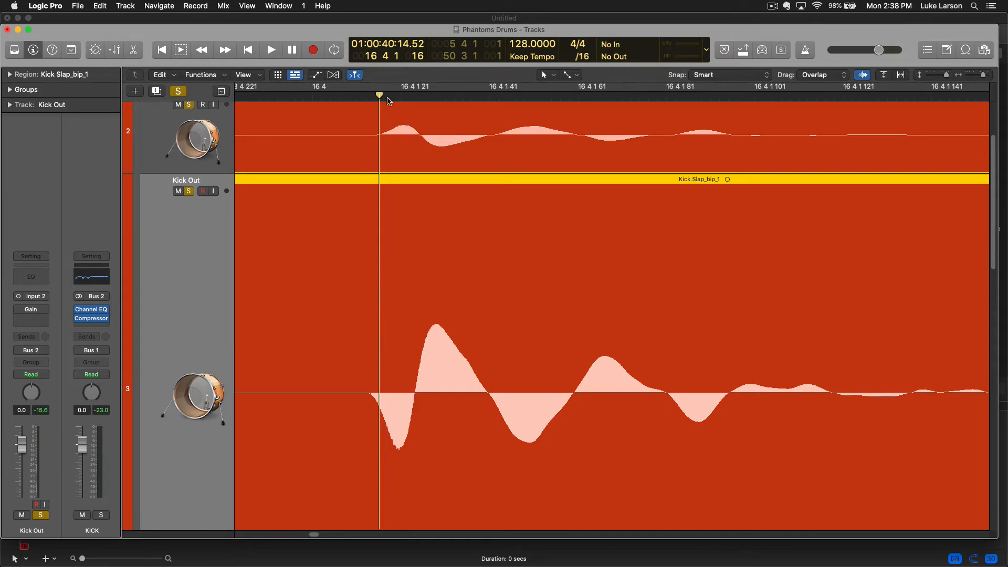
mouse_move(425, 290)
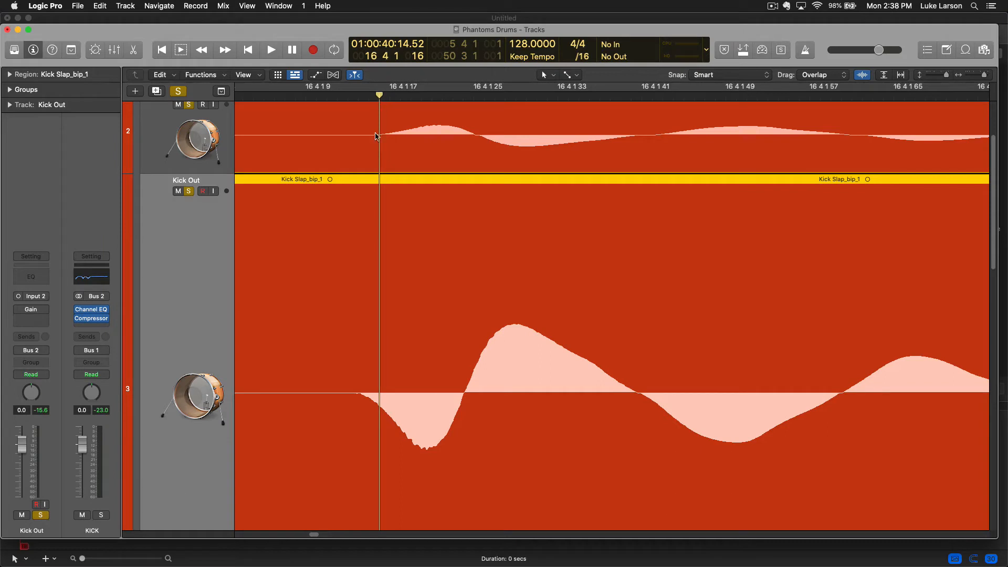
mouse_move(428, 148)
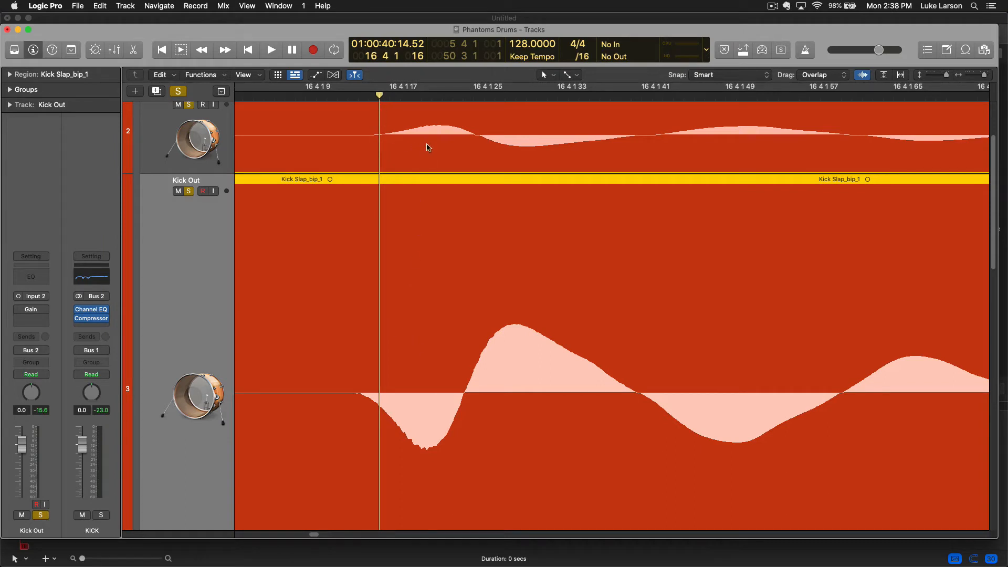
mouse_move(399, 340)
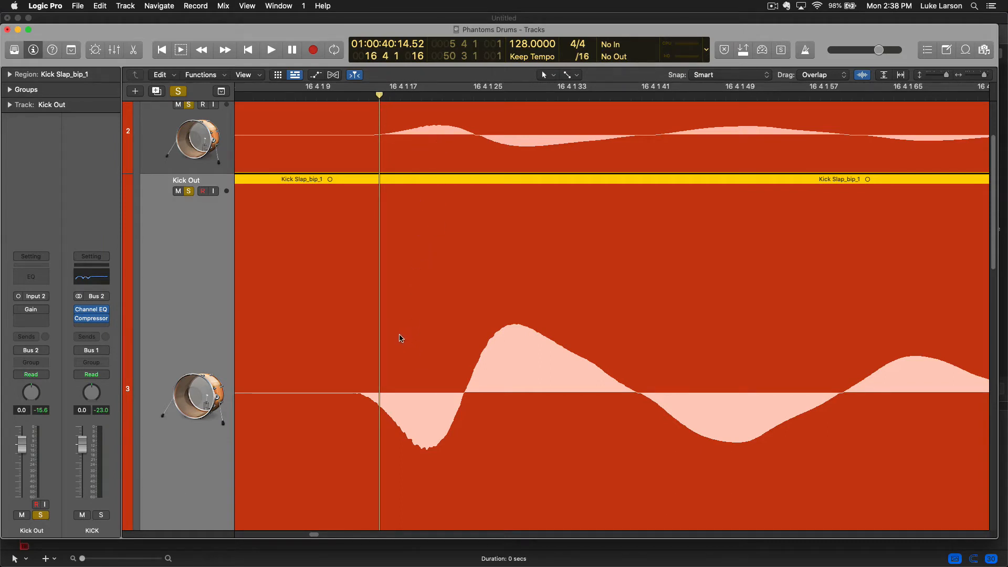
Step: Nudge the Kick Out region slightly later so its waveform lines up with the Kick track
drag(399, 339, 396, 335)
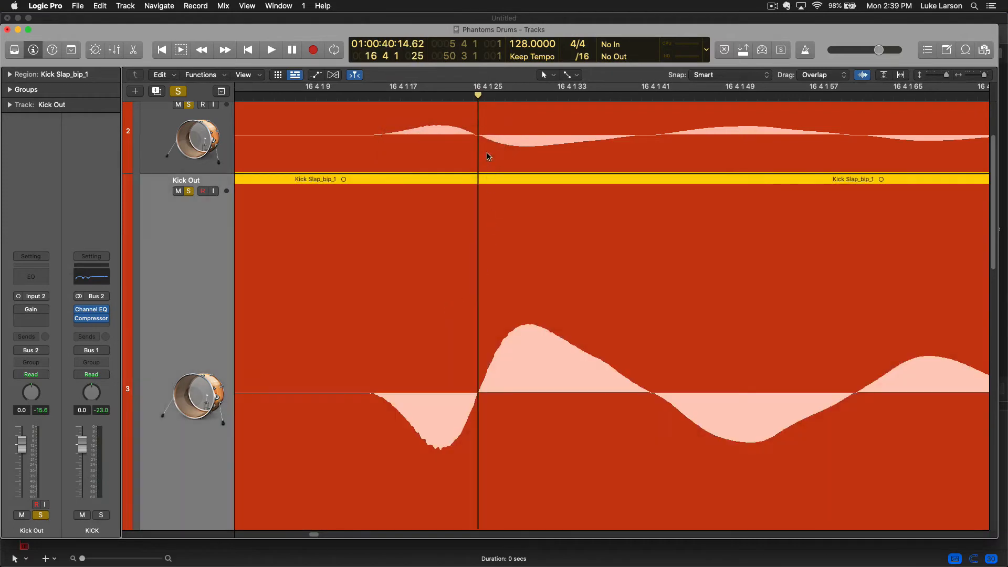
mouse_move(466, 296)
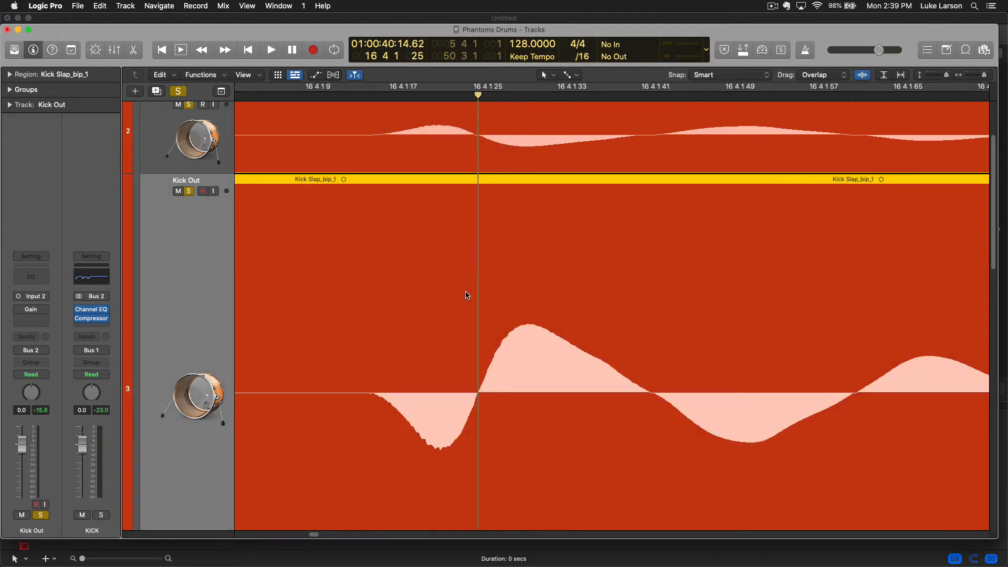
mouse_move(437, 335)
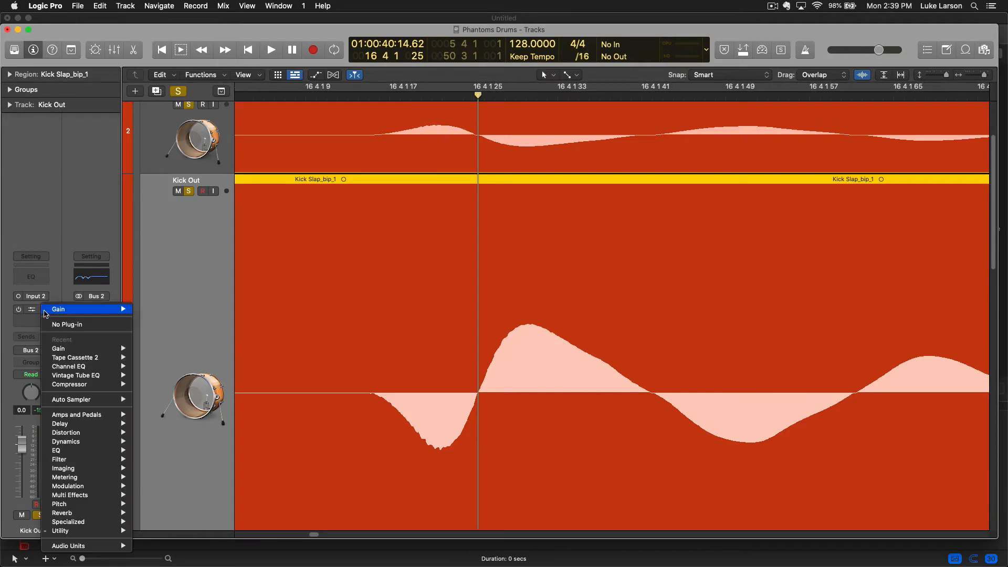
mouse_move(59, 423)
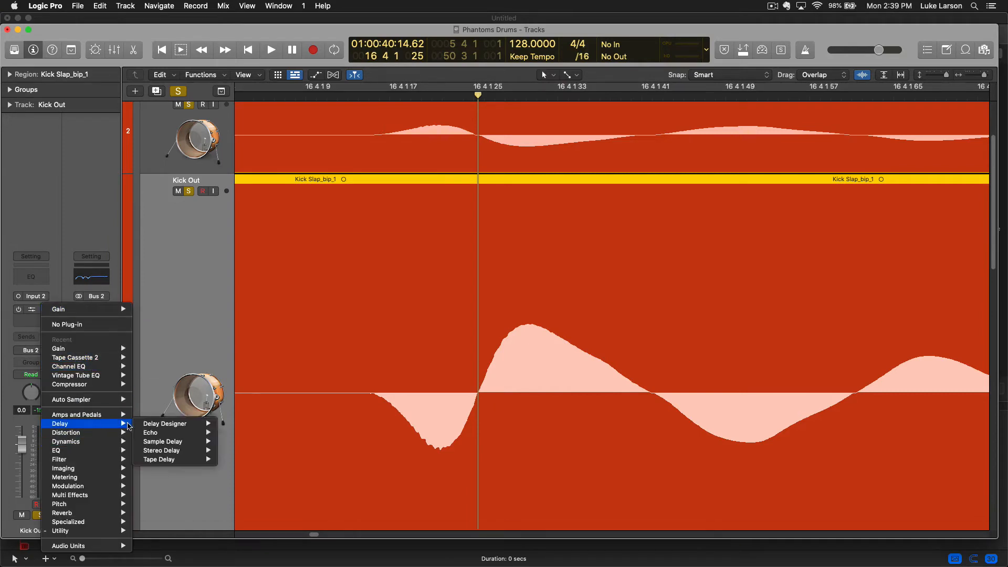
mouse_move(163, 441)
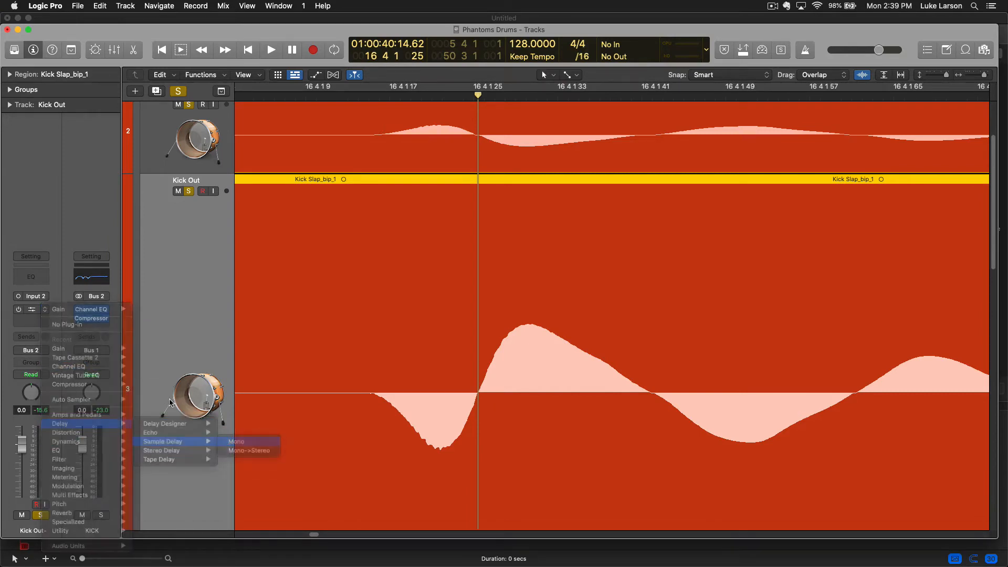
Step: Insert a mono Sample Delay on the Kick Out channel in place of the Gain plug-in
click(237, 441)
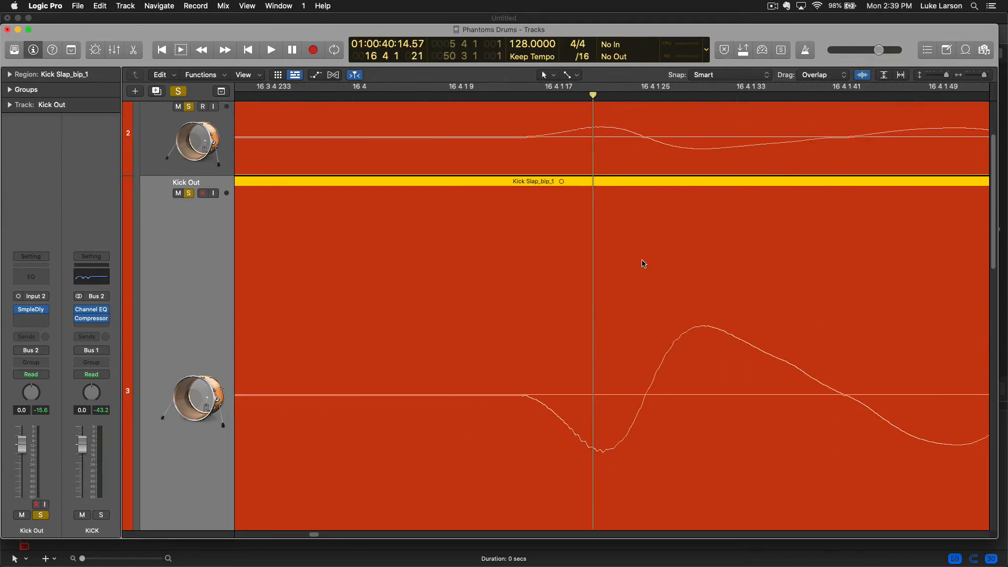
mouse_move(664, 306)
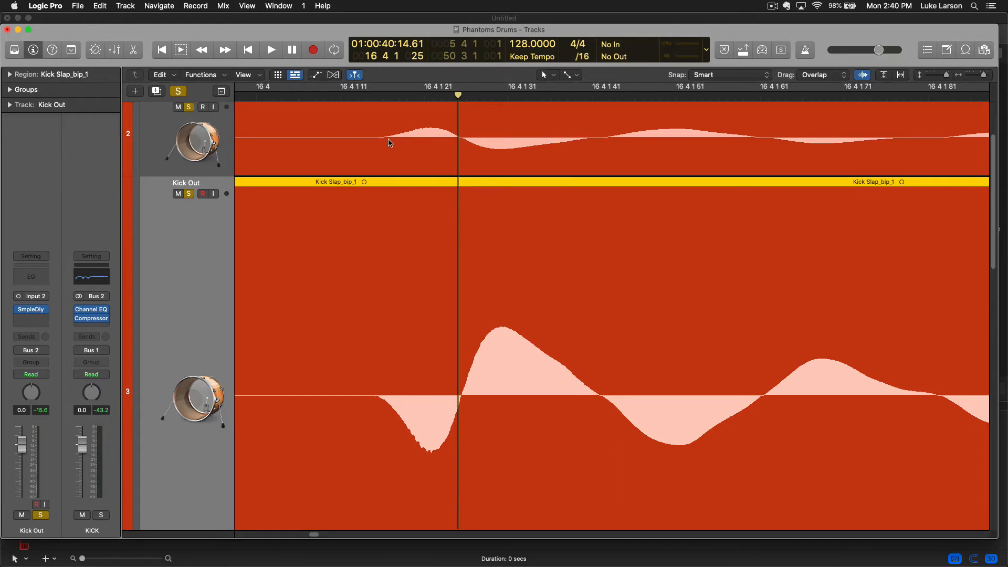
mouse_move(429, 139)
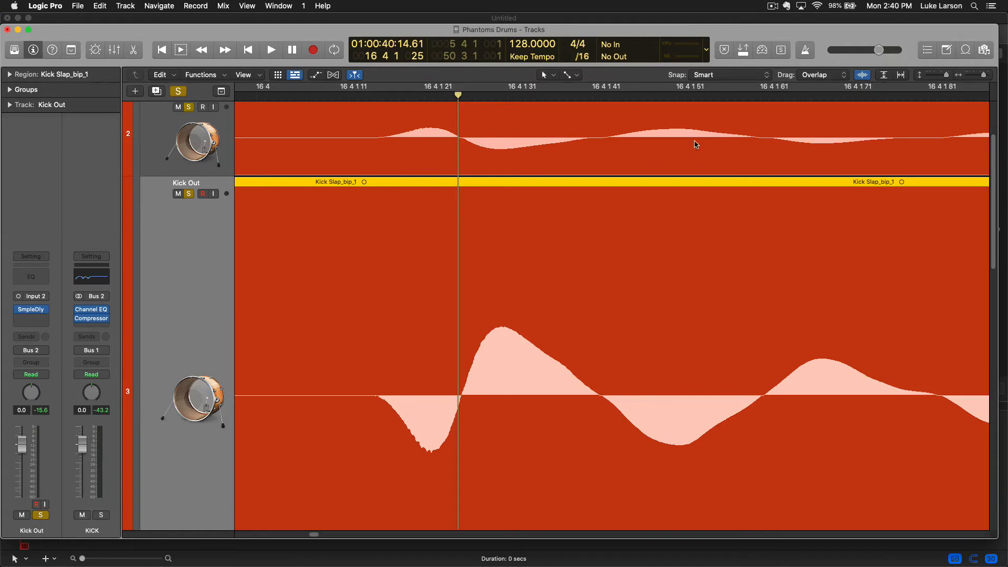
mouse_move(538, 296)
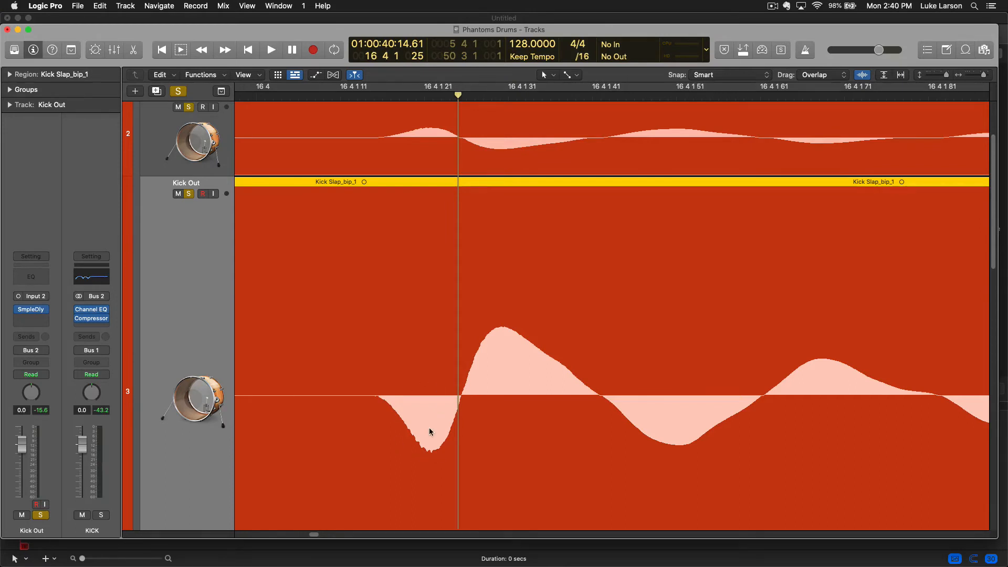
mouse_move(514, 362)
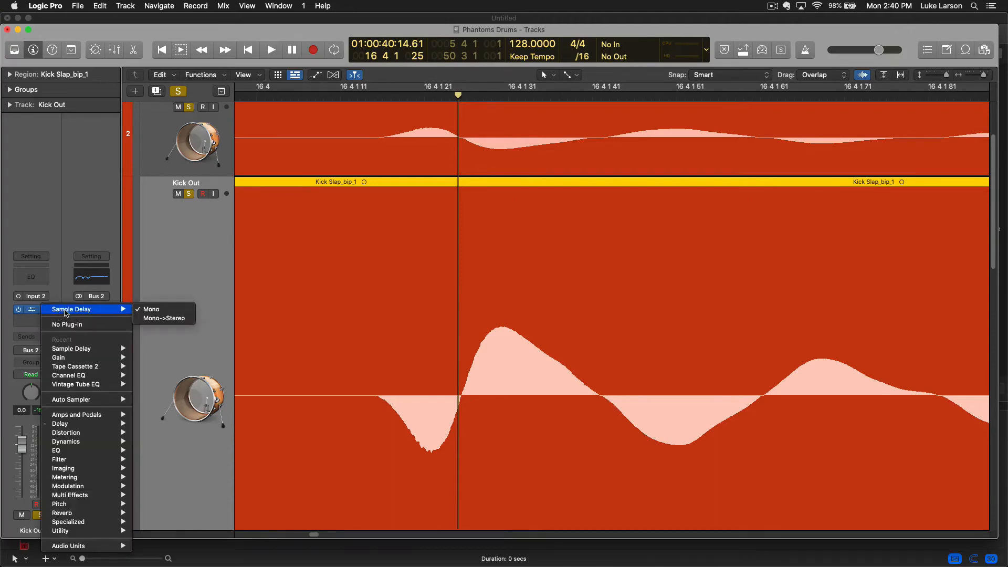
mouse_move(68, 522)
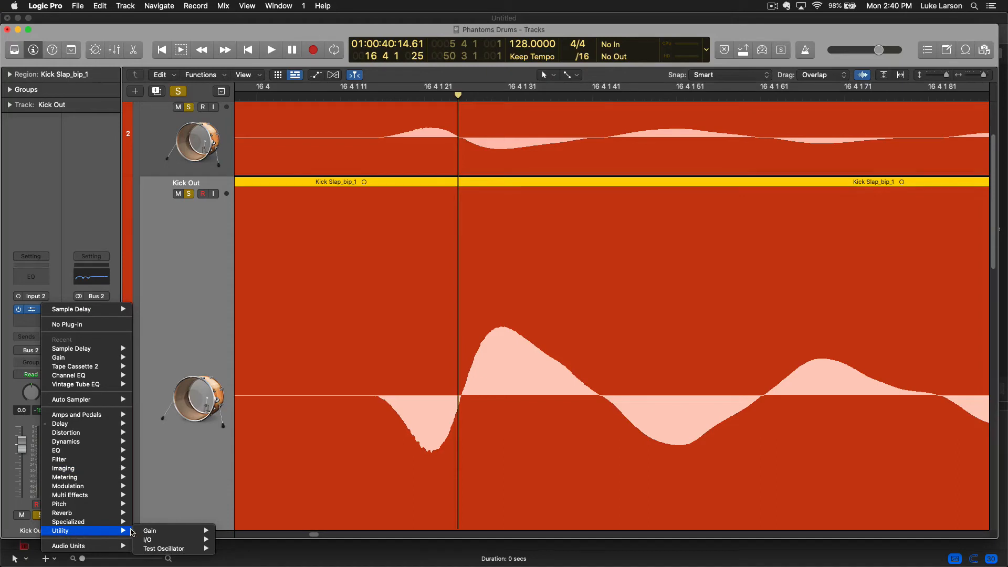
Step: Replace Kick Out's Sample Delay with a Utility Gain plug-in and move its window aside
click(150, 531)
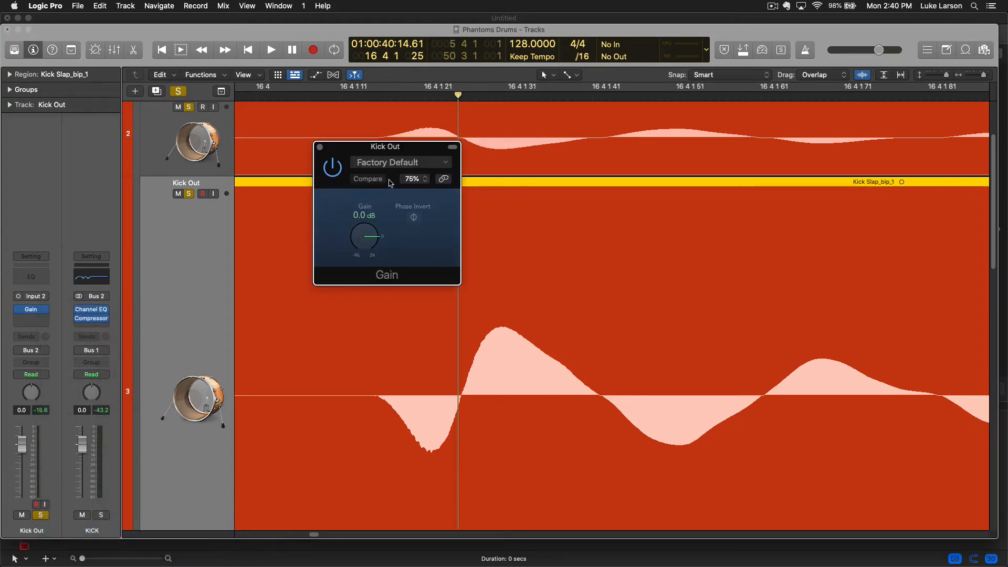
drag(383, 147, 136, 116)
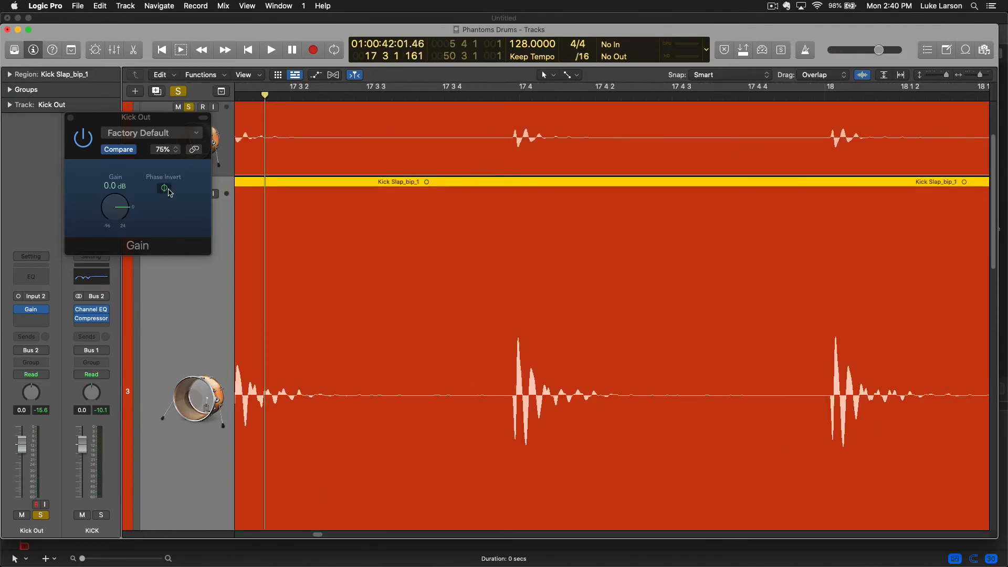
Step: Engage Phase Invert on Kick Out's Gain plug-in and toggle it while the drums play back
click(270, 49)
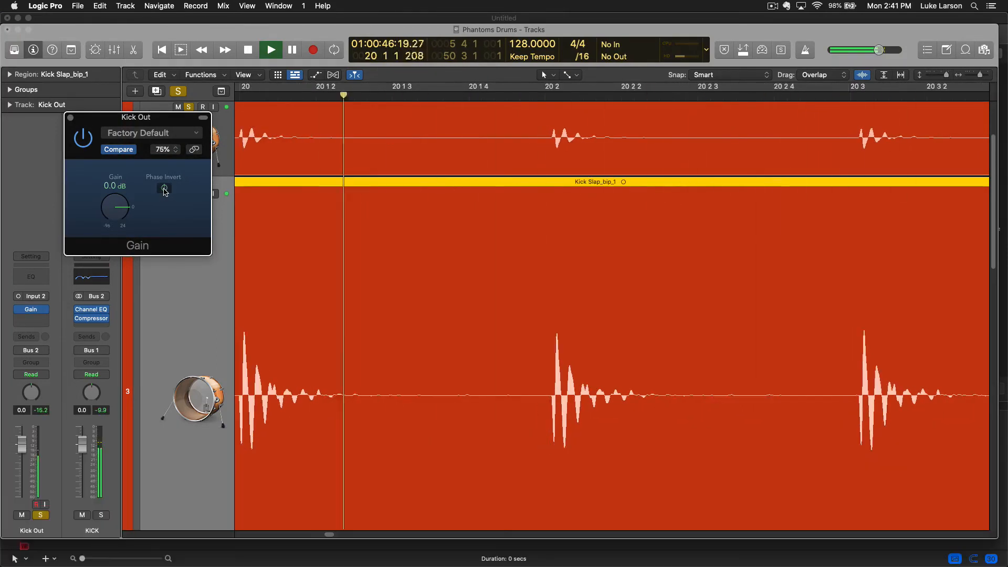
click(270, 49)
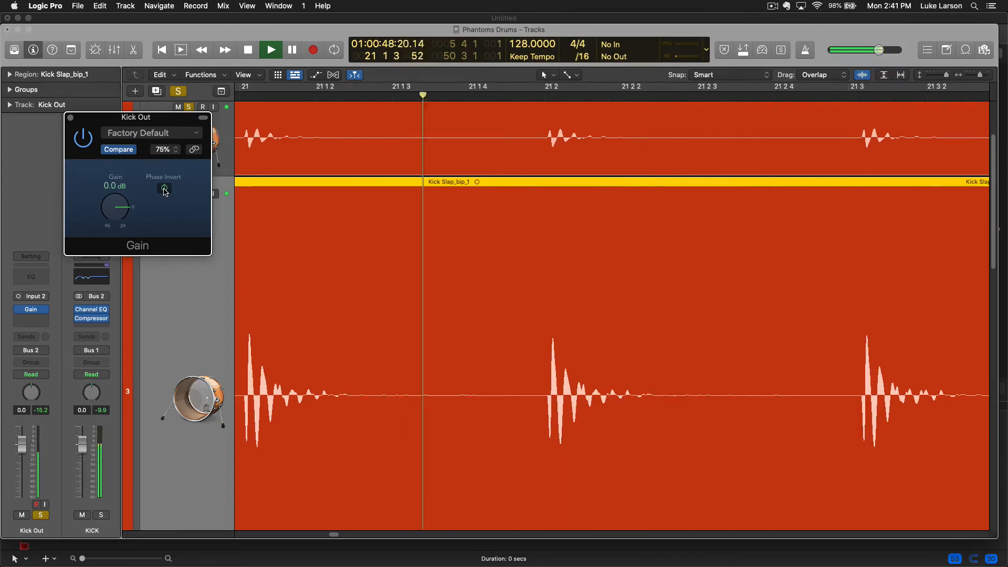